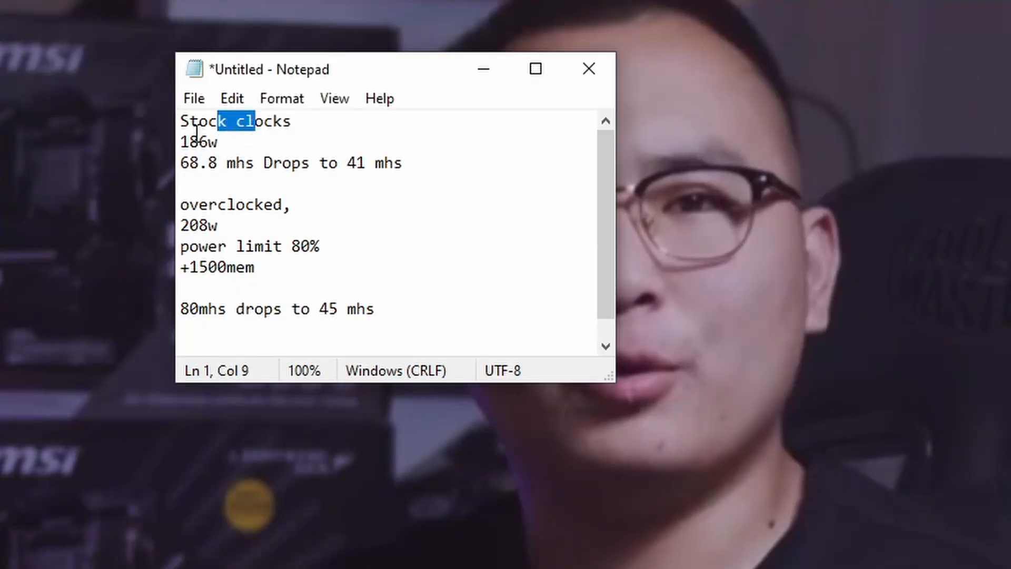
# Step: Enter 208 W as Ethash power consumption and reselect the 45.0 Mh/s hashrate field
pyautogui.doubleClick(200, 142)
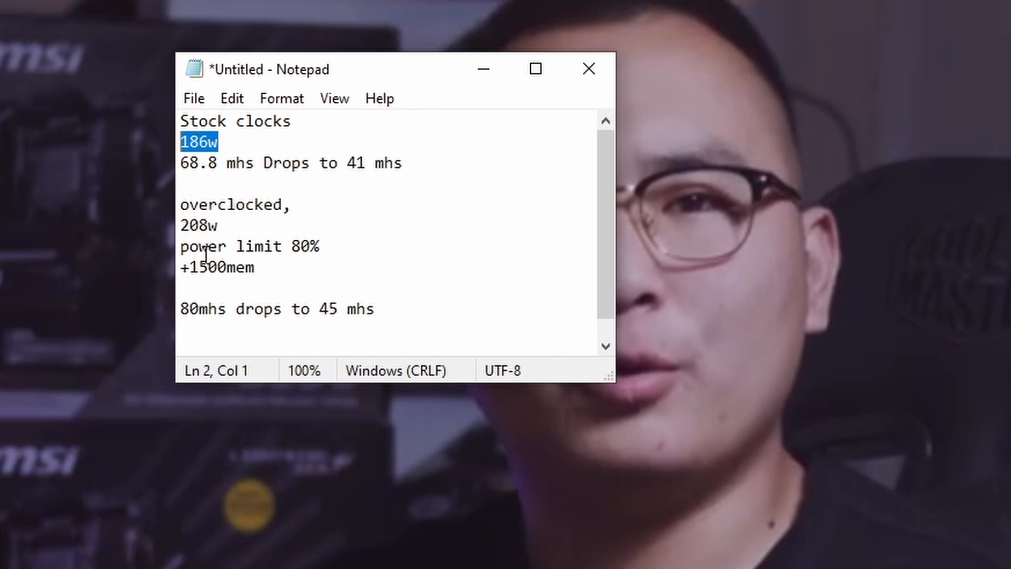
pyautogui.moveTo(221, 311)
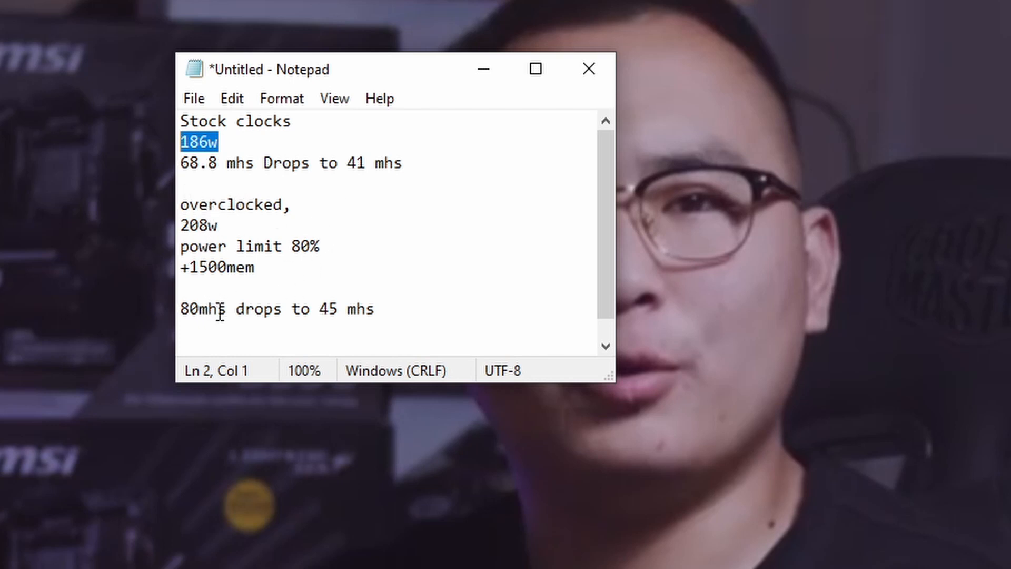
pyautogui.moveTo(339, 72)
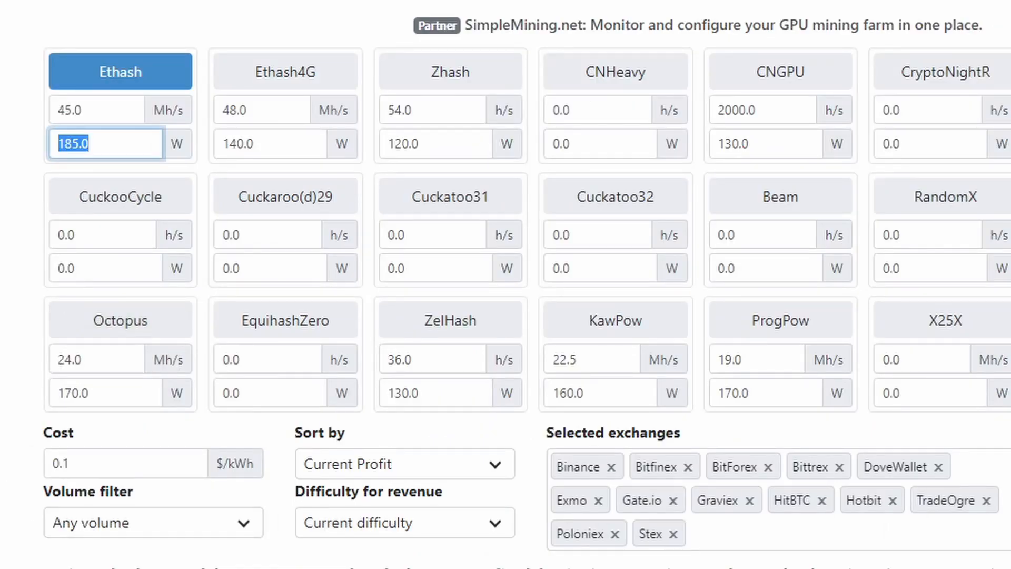
pyautogui.write('208')
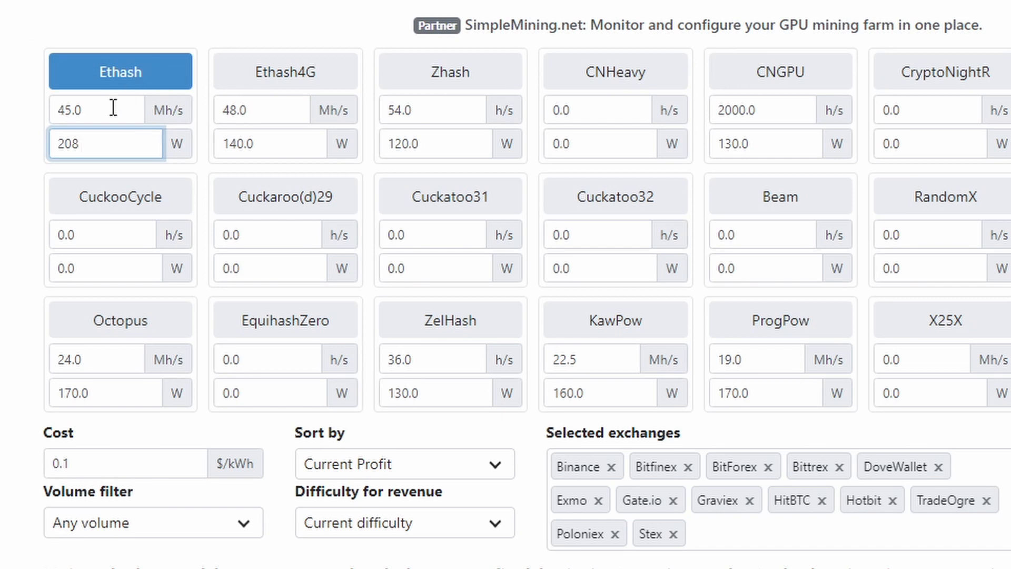
pyautogui.click(97, 109)
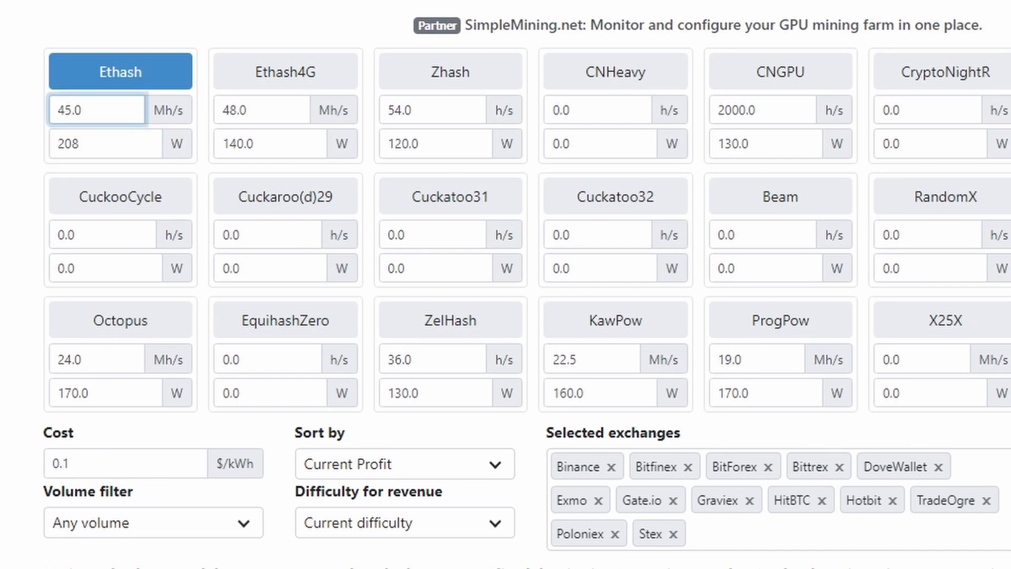
pyautogui.click(97, 110)
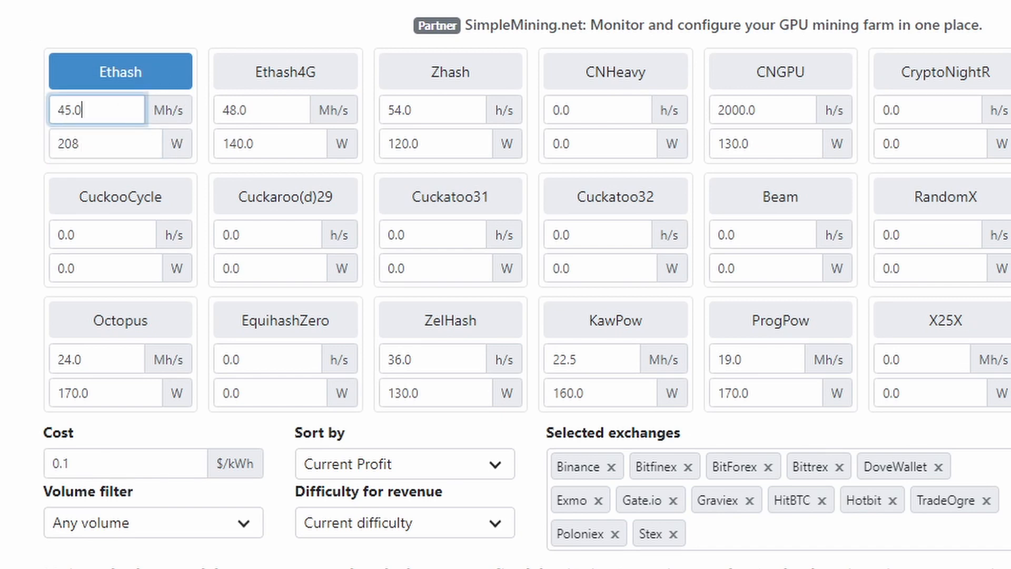
pyautogui.click(105, 143)
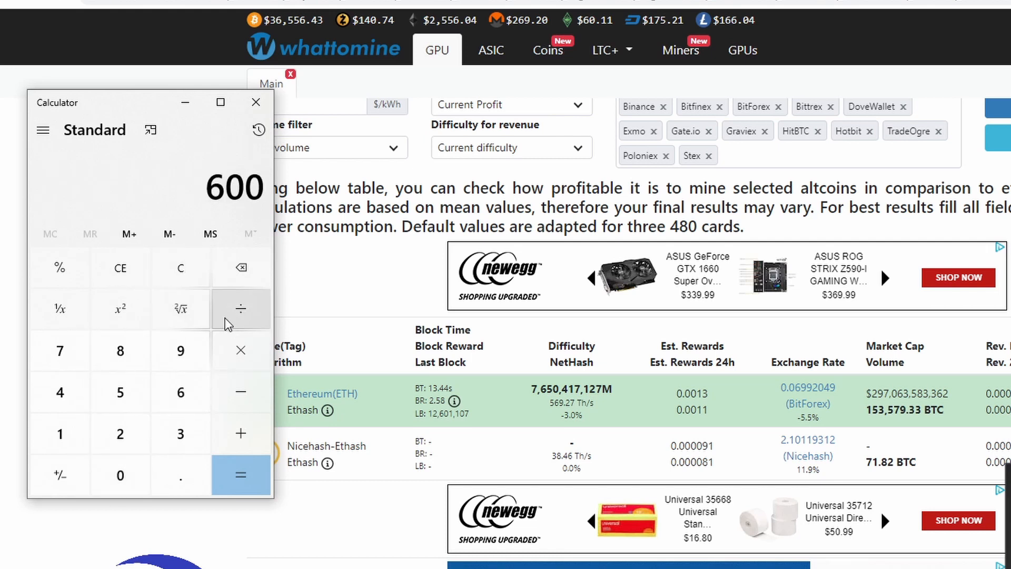
# Step: Finish entering 2.85 and compute 600 ÷ 2.85 ≈ 210.53 days
pyautogui.click(119, 350)
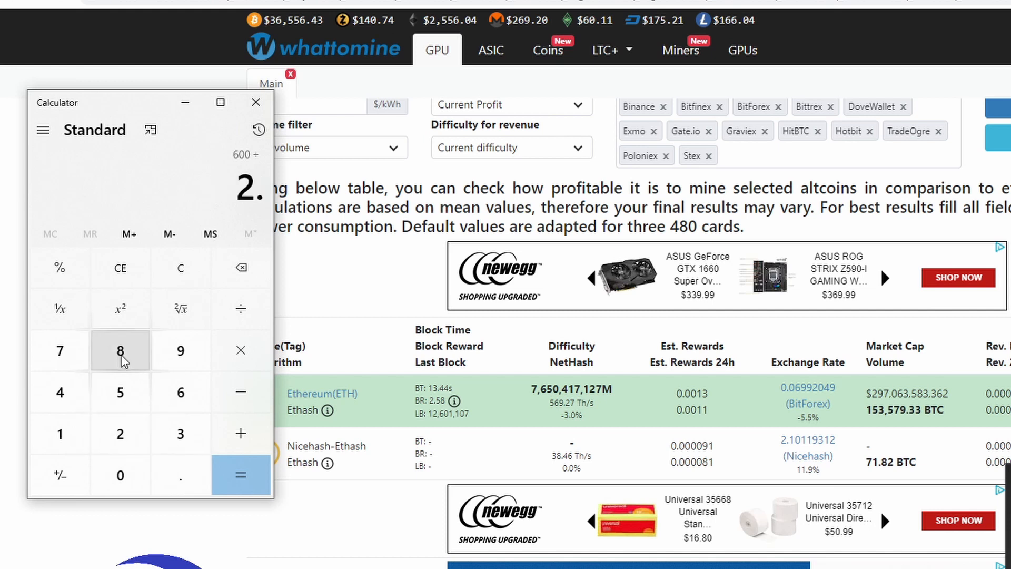
pyautogui.click(241, 475)
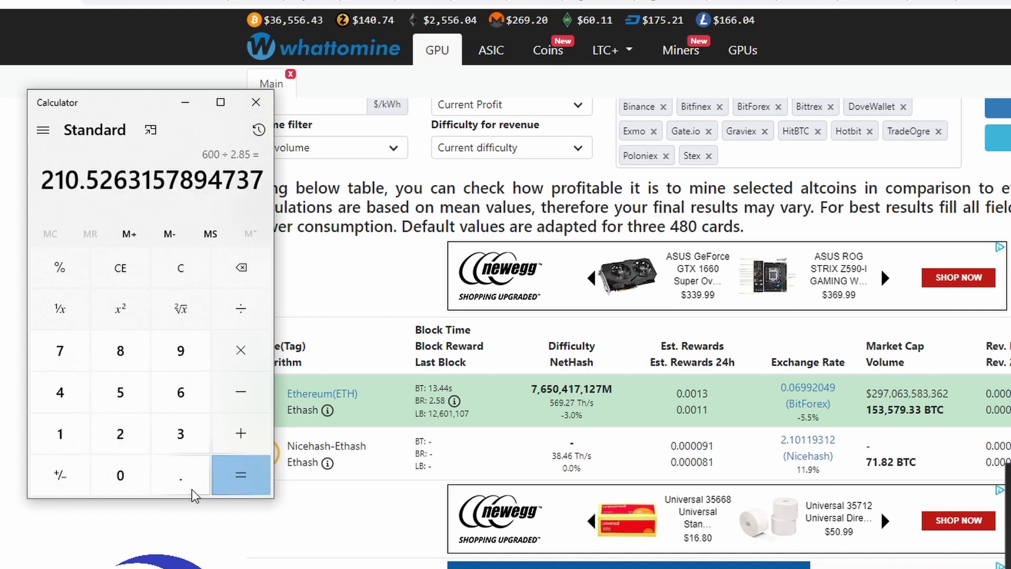
pyautogui.moveTo(206, 537)
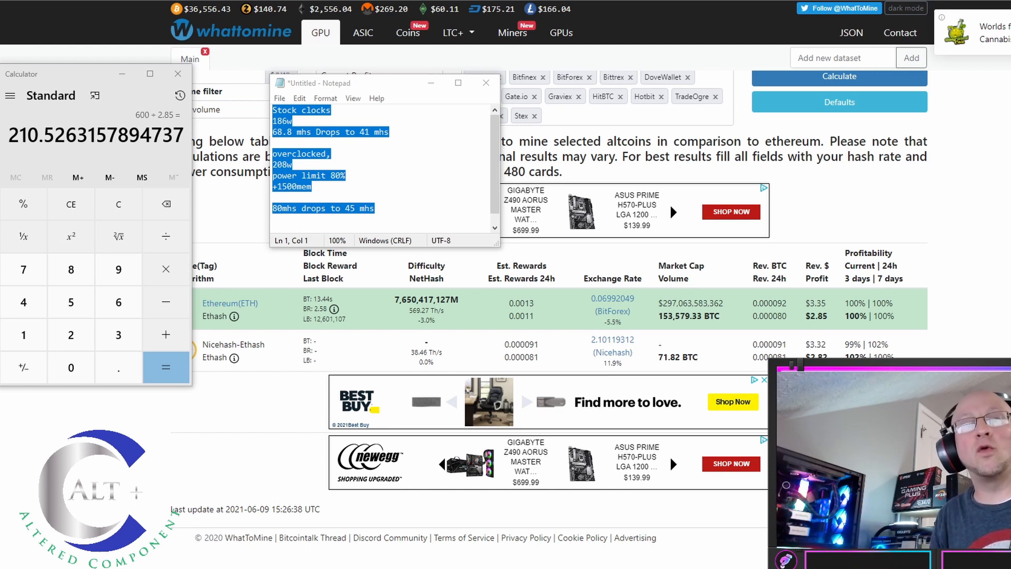
pyautogui.scroll(-3)
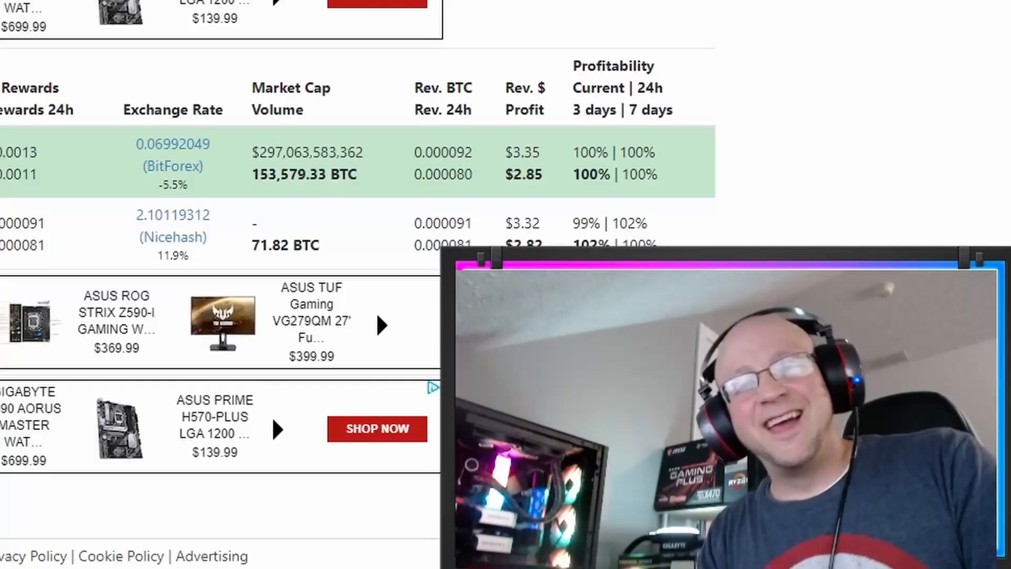